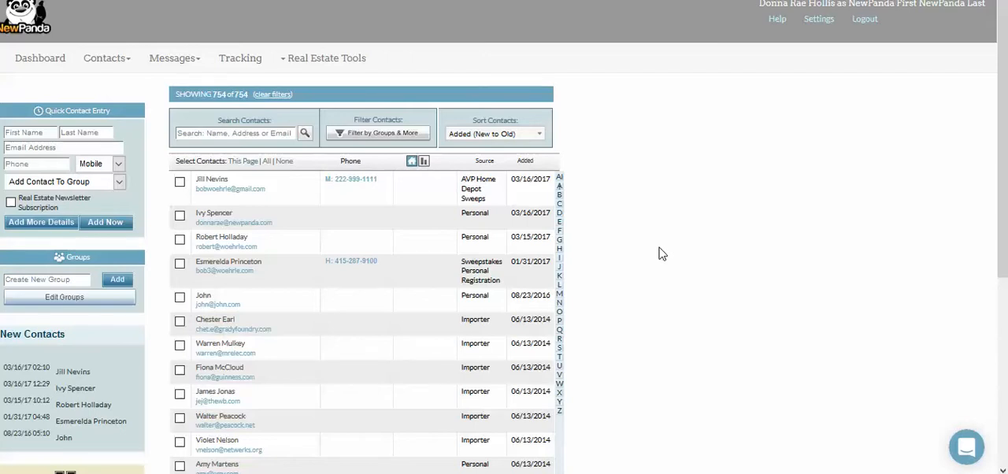
mouse_move(775, 108)
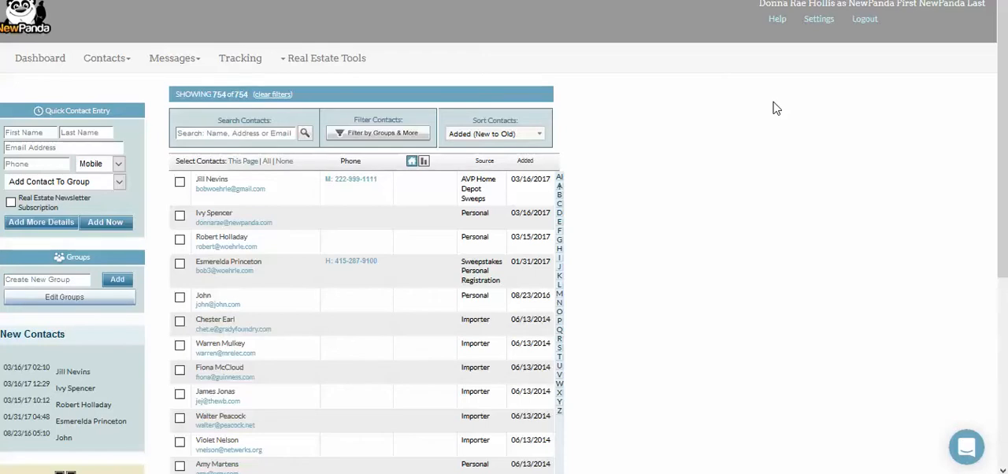
mouse_move(184, 191)
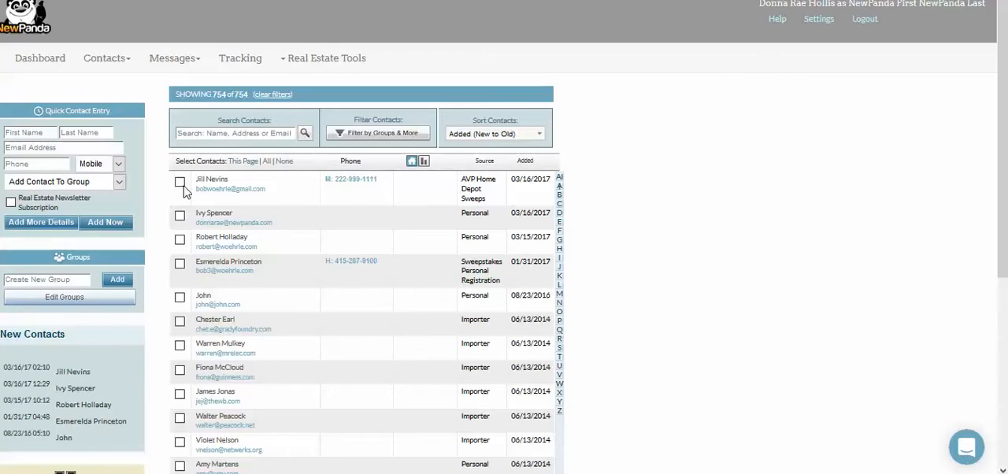
left_click(180, 182)
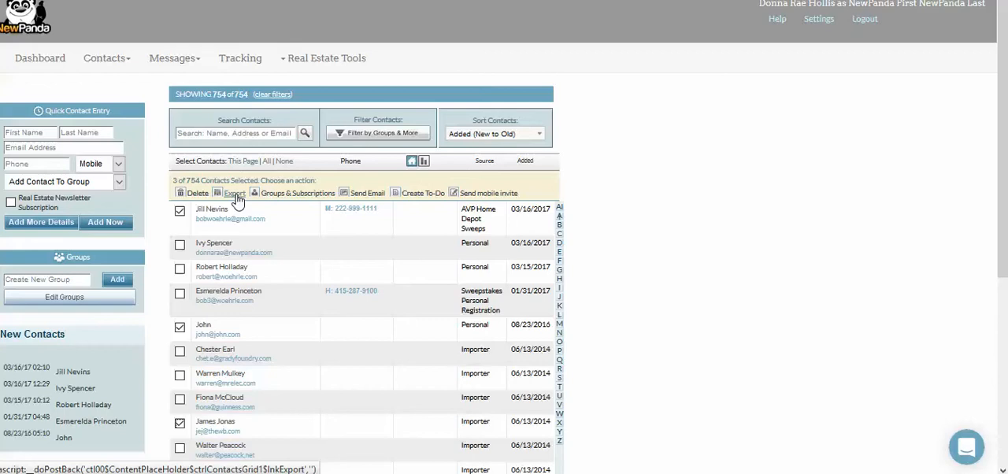
left_click(180, 324)
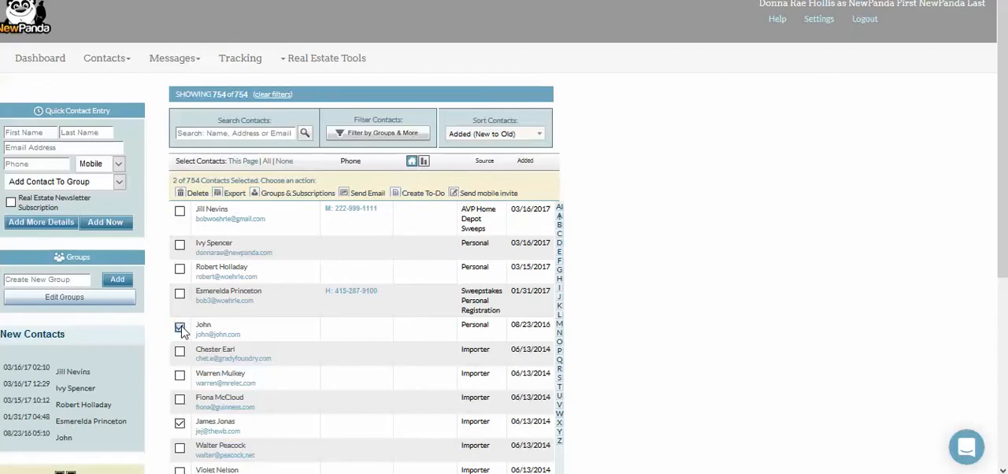
Search contacts for 'aol' and select all three matching contacts.
left_click(180, 324)
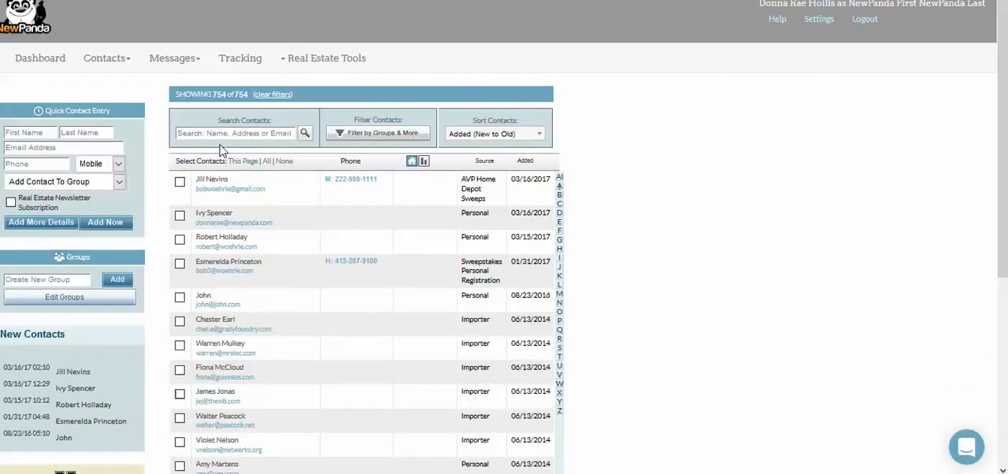
type("a")
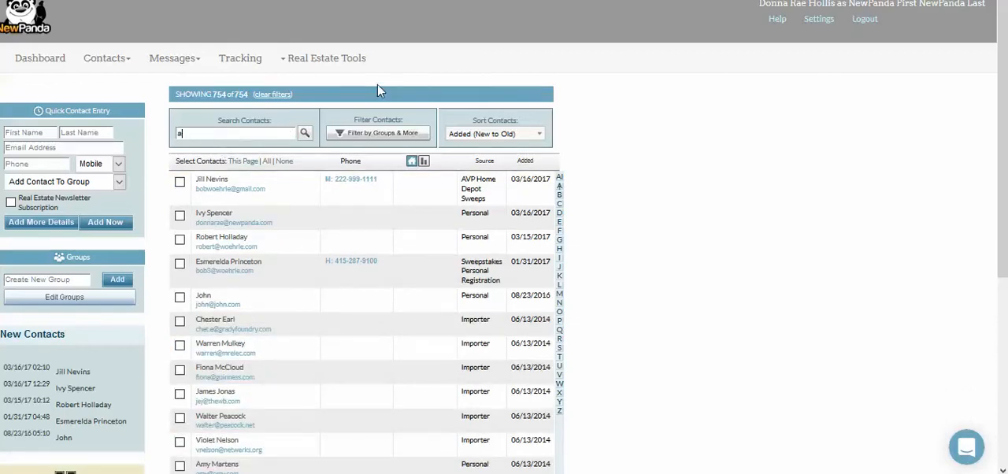
type("ol")
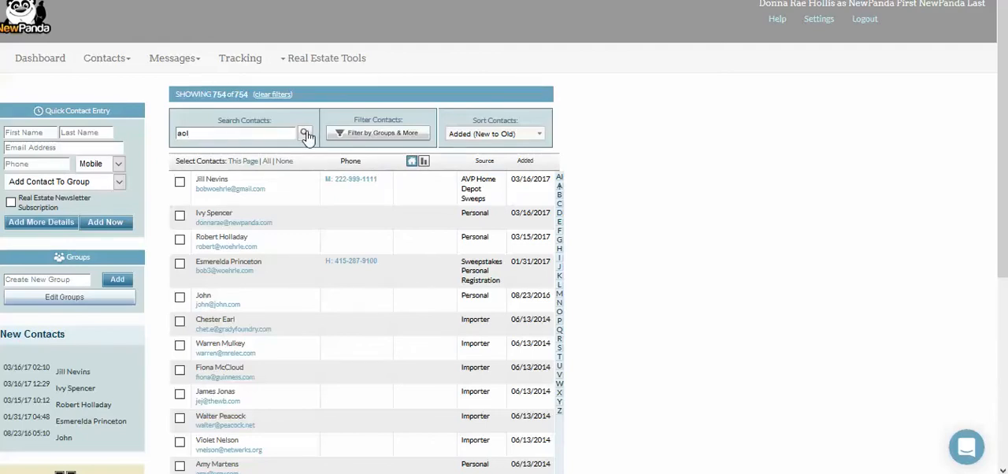
left_click(307, 132)
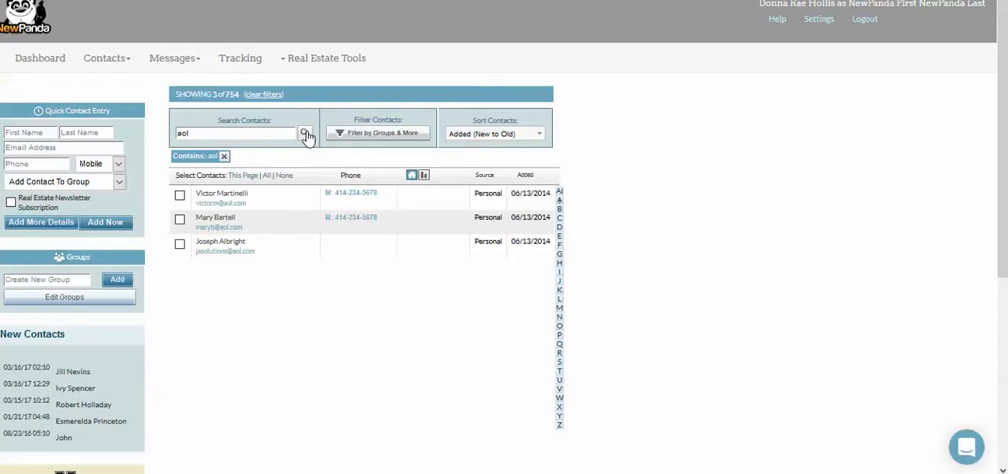
mouse_move(249, 193)
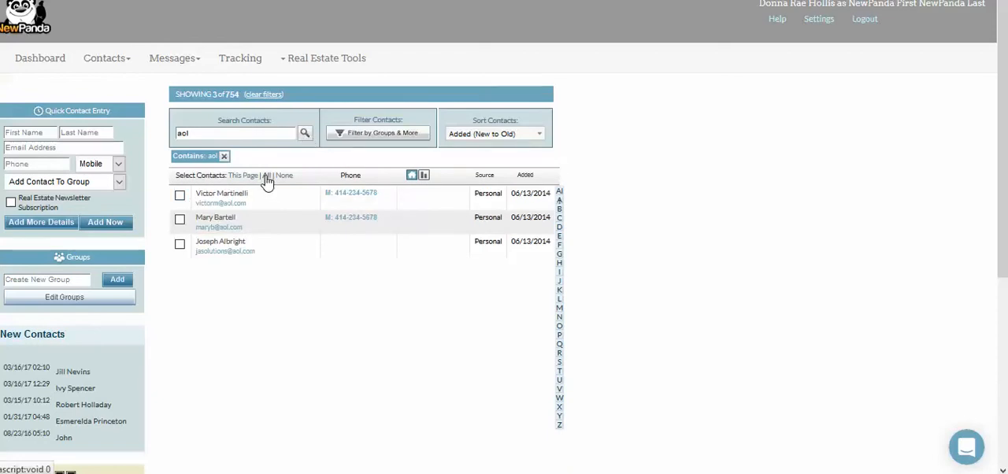
left_click(265, 174)
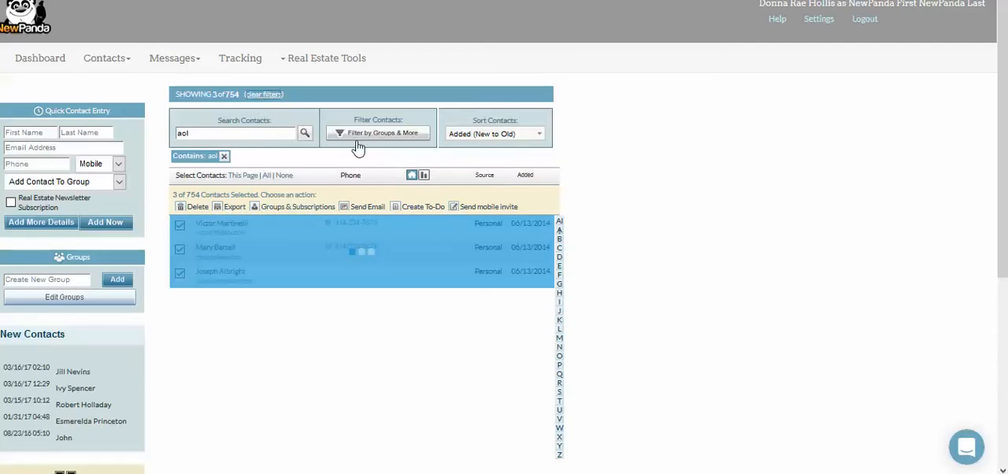
Filter by both Imported 06/13/2014 groups and select all 16 resulting contacts.
left_click(378, 133)
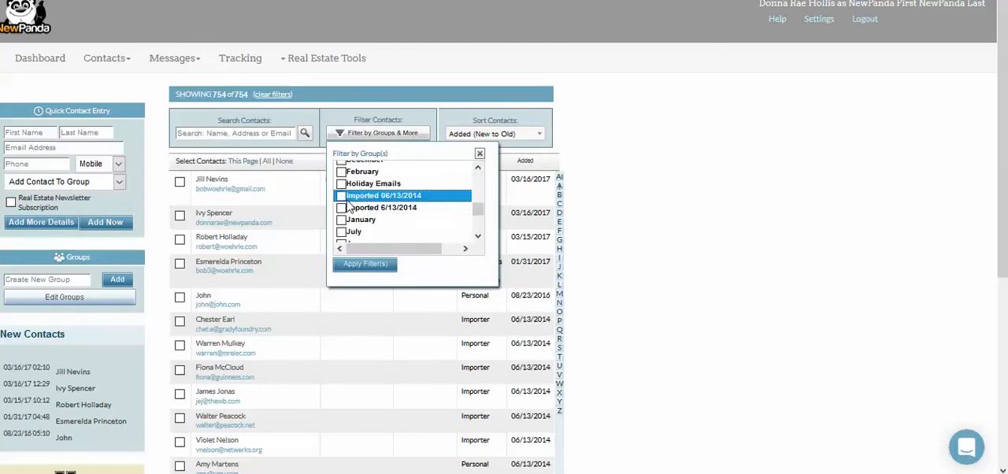
left_click(341, 207)
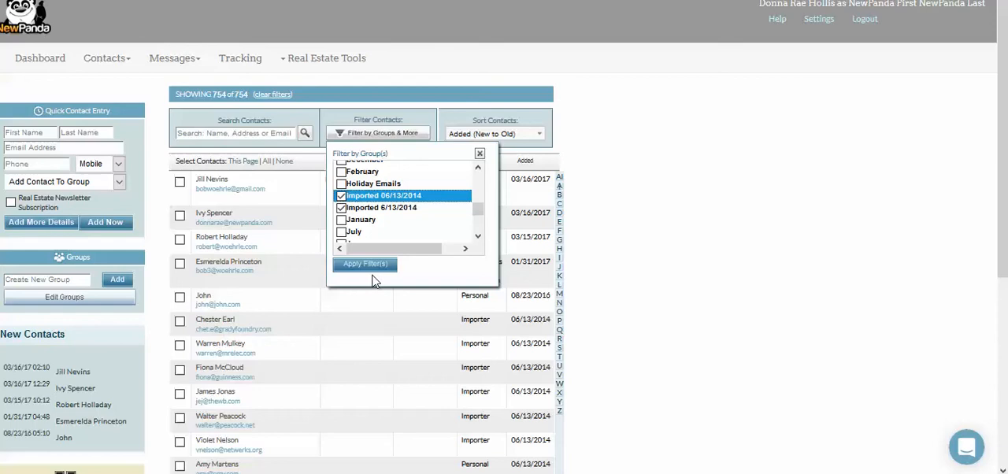
left_click(364, 264)
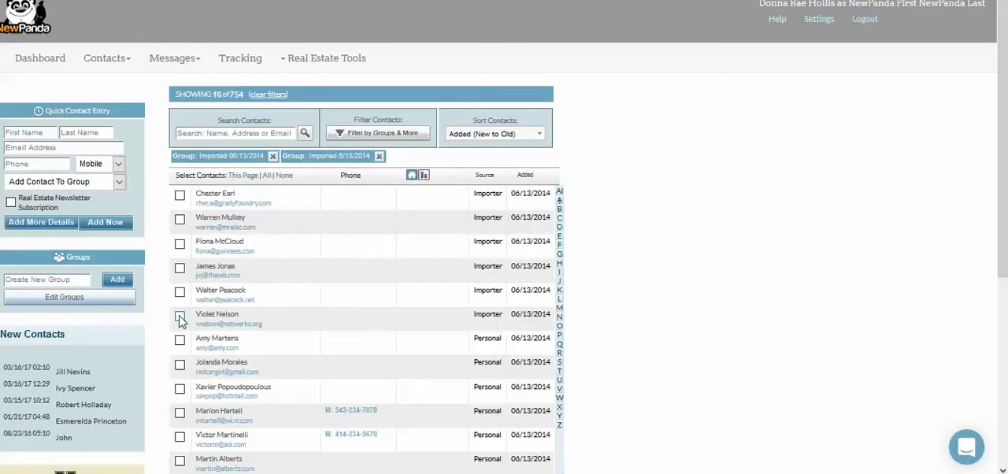
left_click(179, 317)
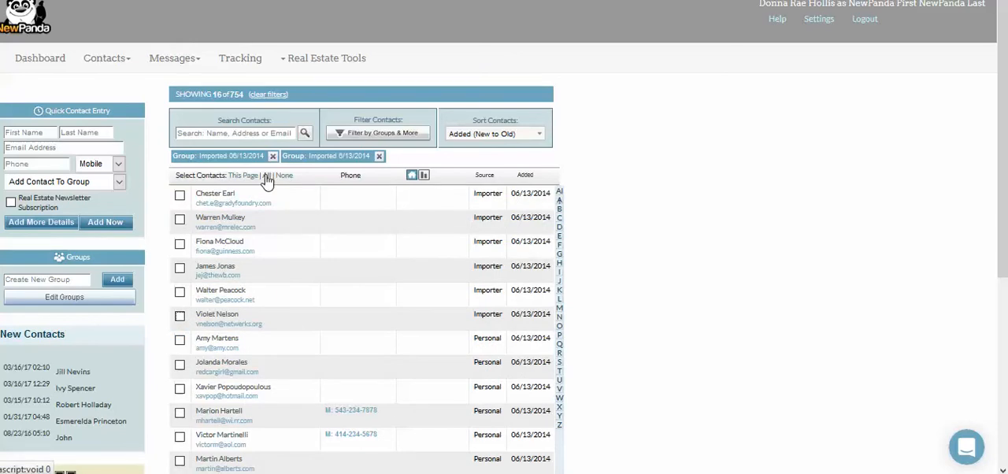
left_click(244, 175)
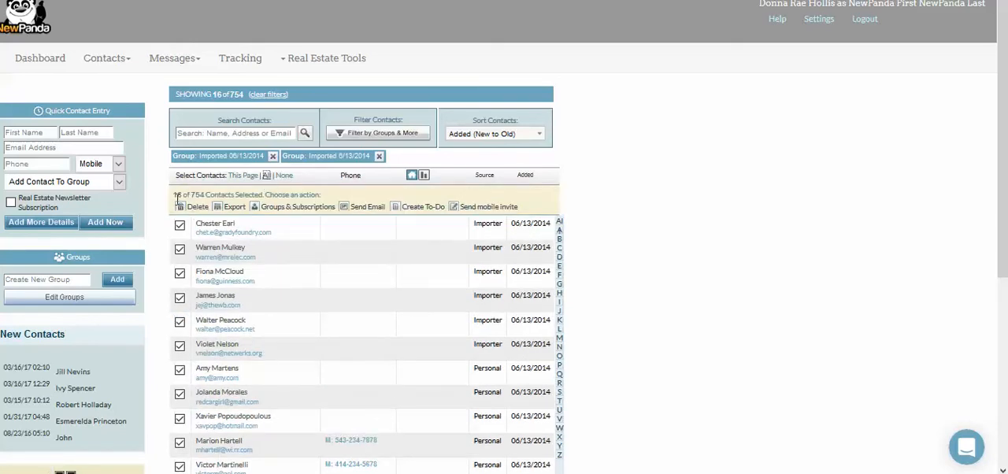
mouse_move(286, 319)
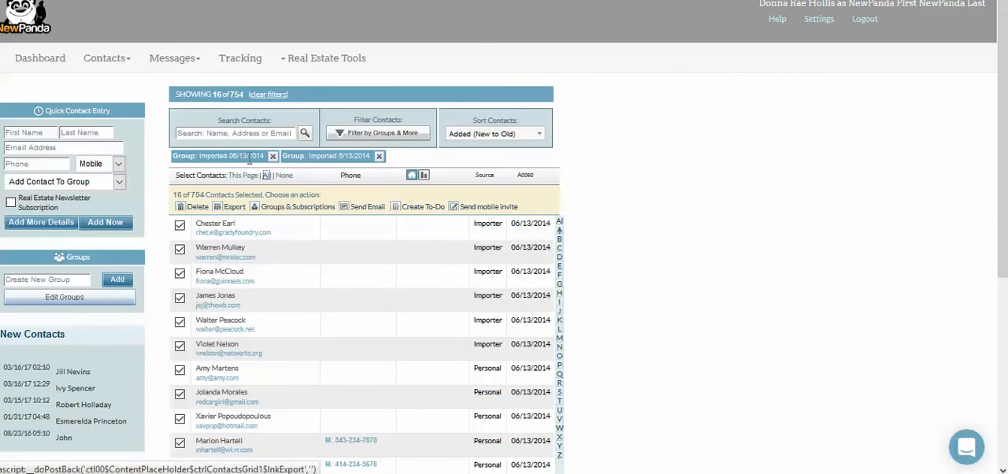
Clear all filters, select all 754 contacts, and export them.
left_click(272, 94)
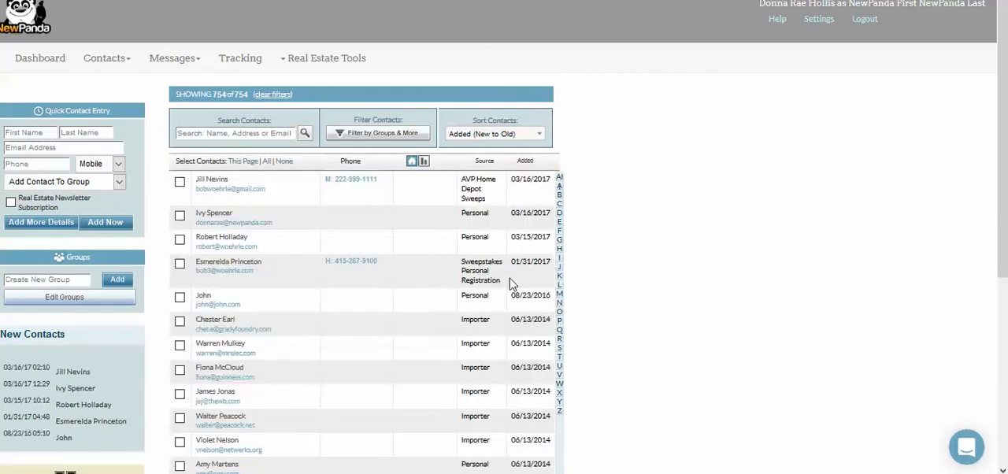
mouse_move(279, 193)
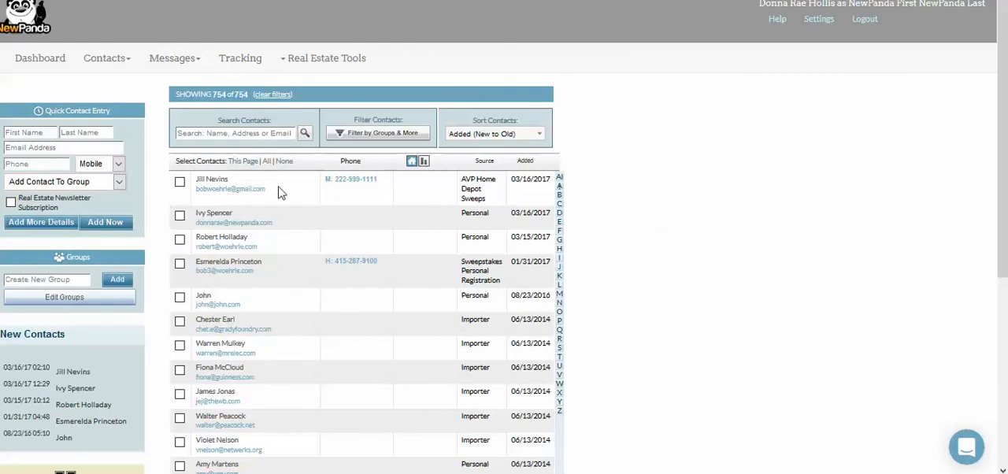
mouse_move(303, 101)
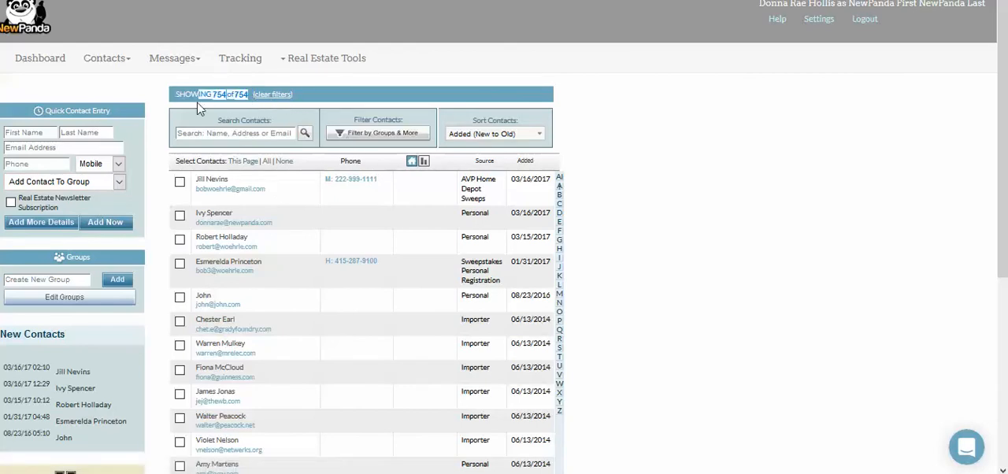
mouse_move(748, 221)
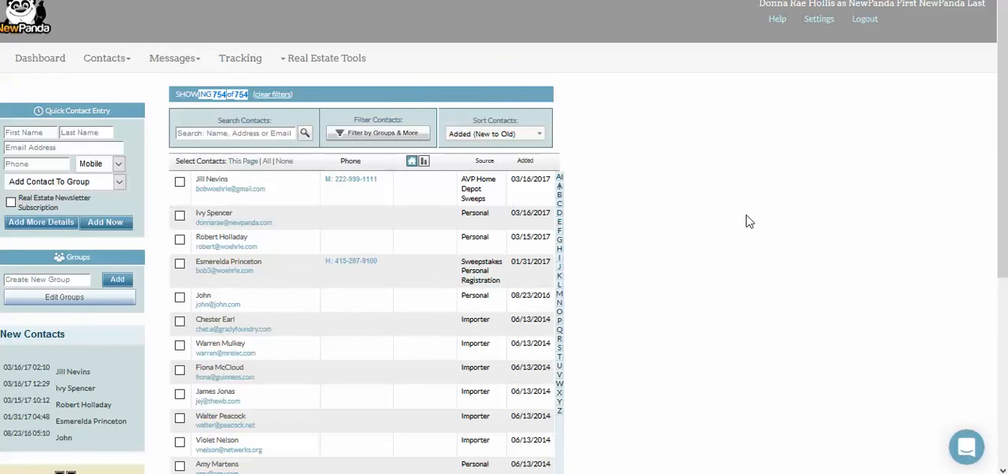
left_click(266, 161)
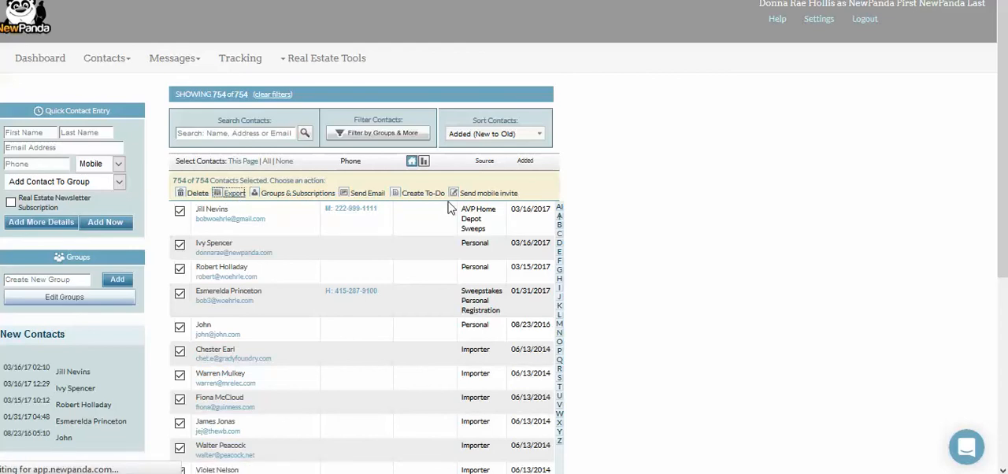
left_click(234, 192)
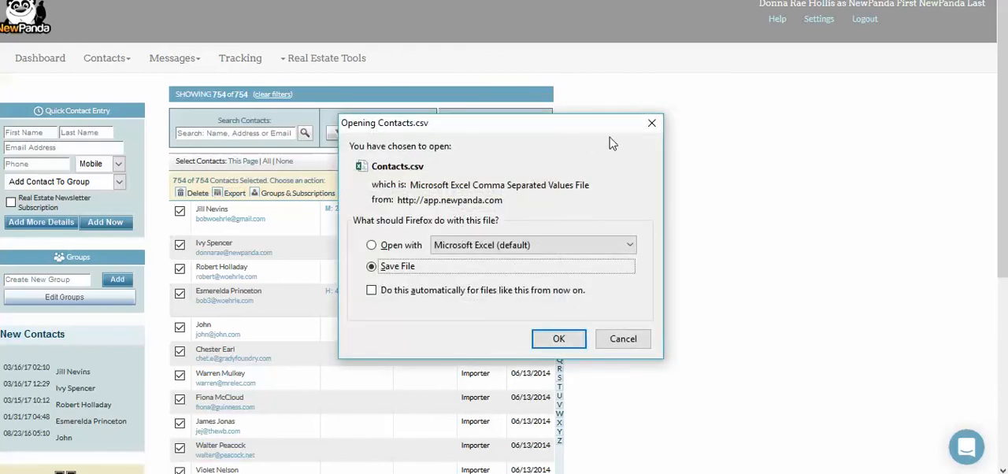
mouse_move(580, 251)
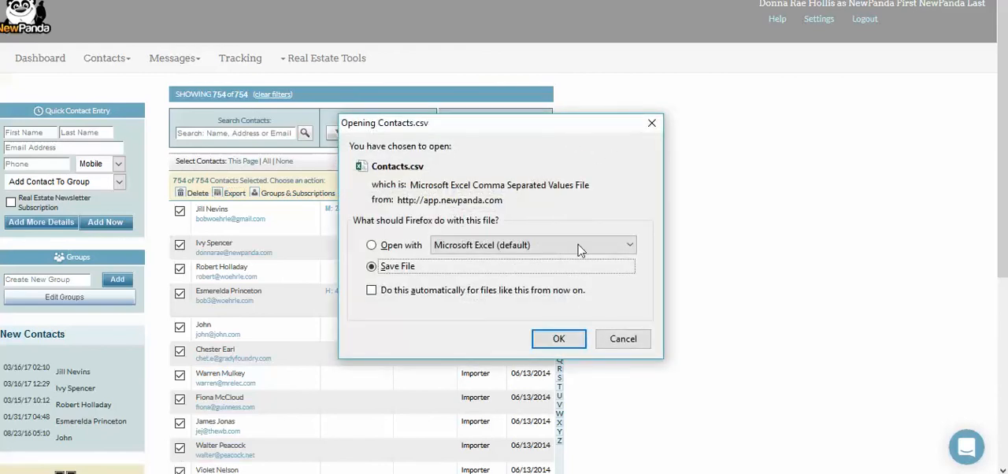
Choose Save File for Contacts.csv in the download prompt and confirm with OK.
left_click(372, 245)
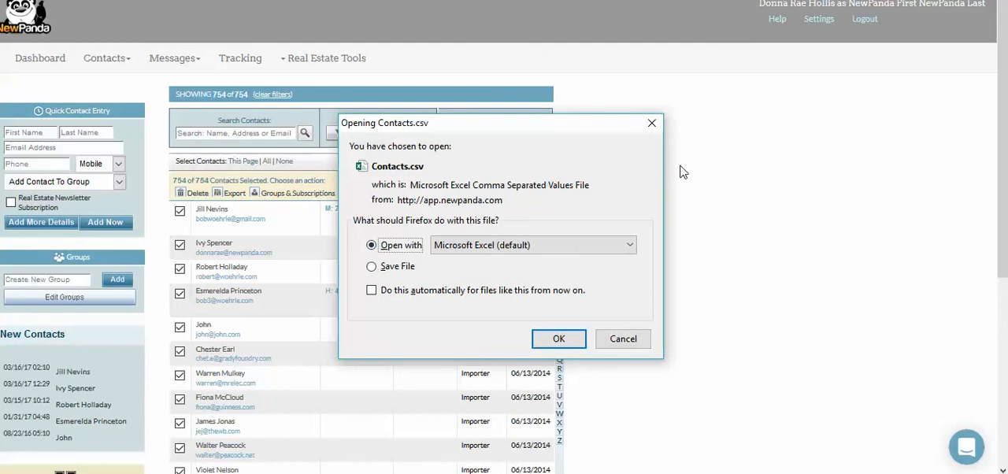
mouse_move(628, 174)
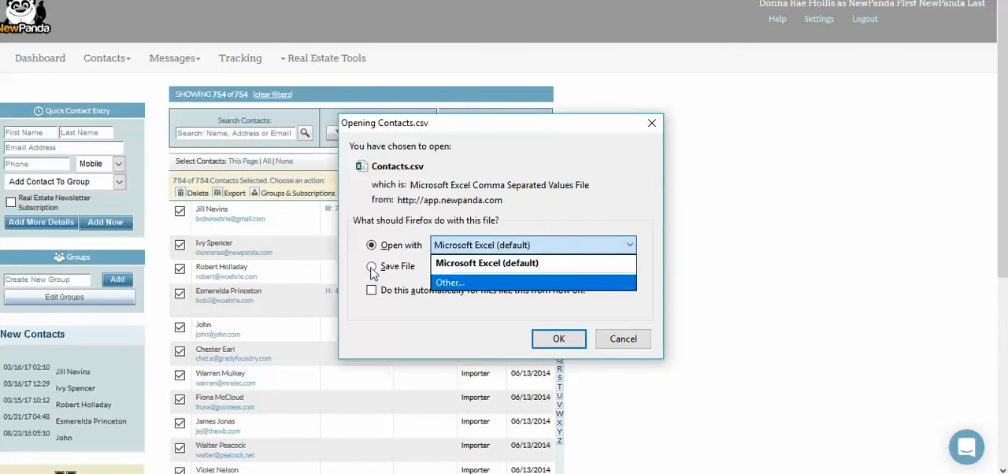
left_click(370, 266)
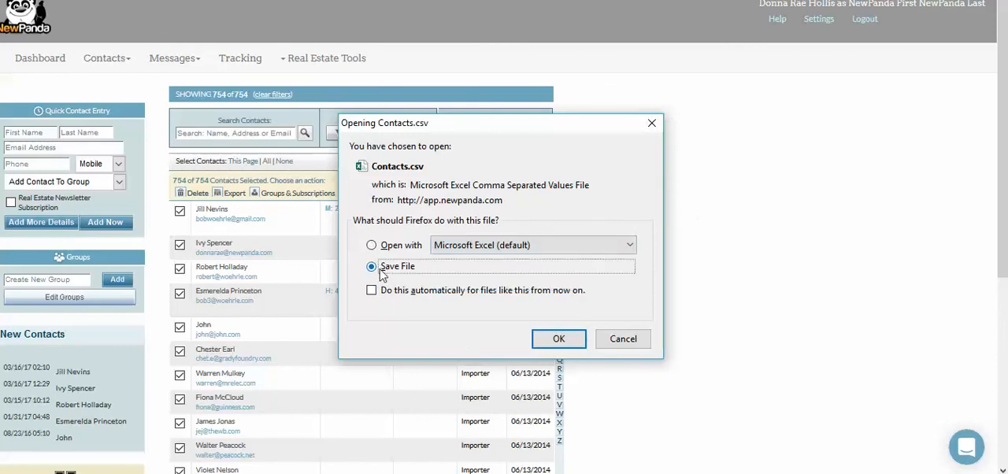
mouse_move(625, 213)
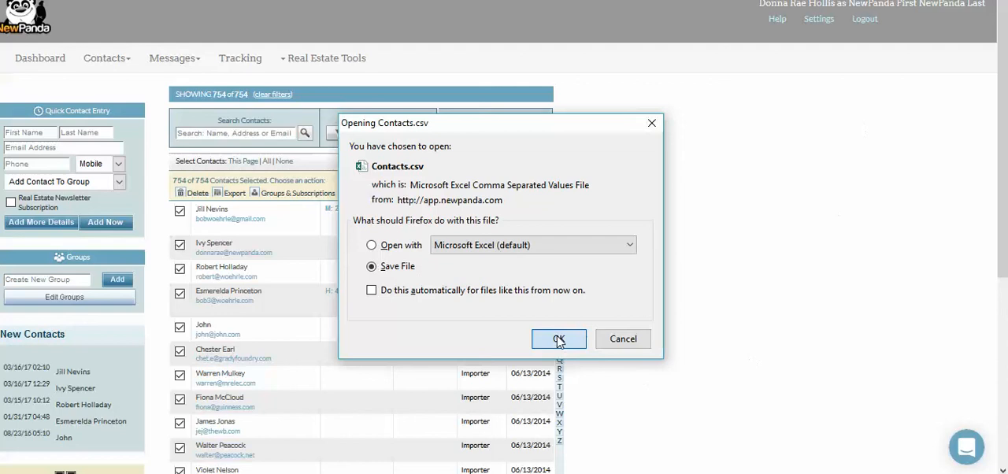
left_click(559, 339)
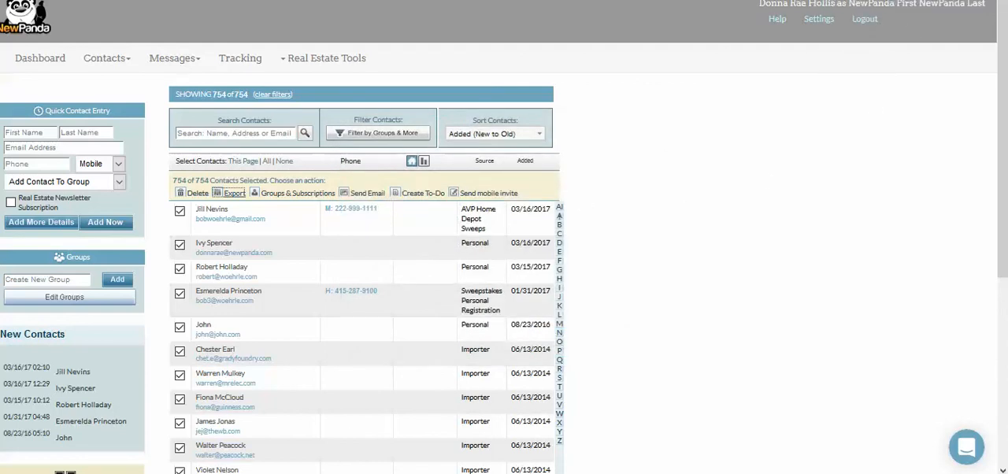
Show the Firefox downloads panel listing Contacts.csv, 325 KB from newpanda.com.
left_click(234, 193)
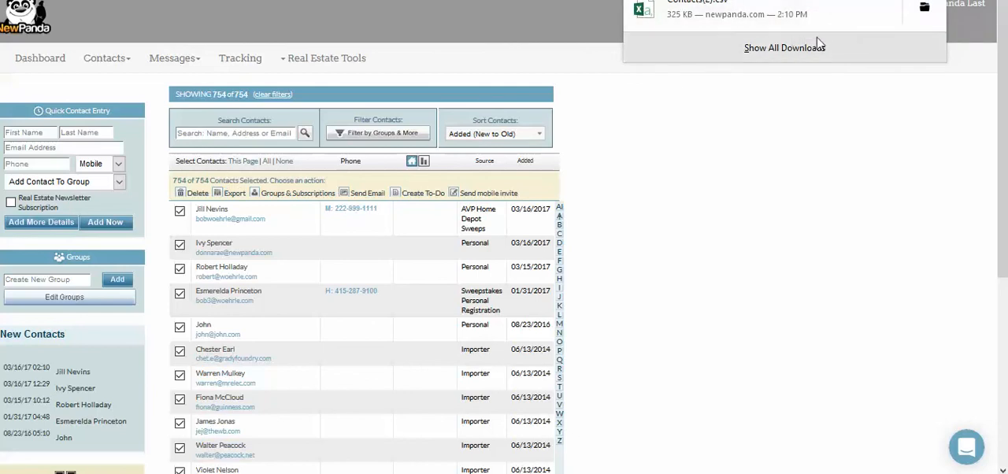
mouse_move(827, 15)
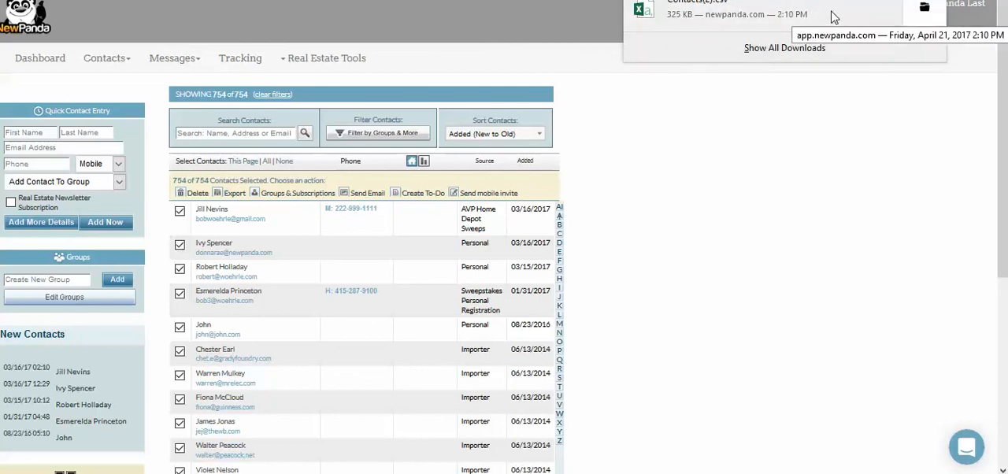